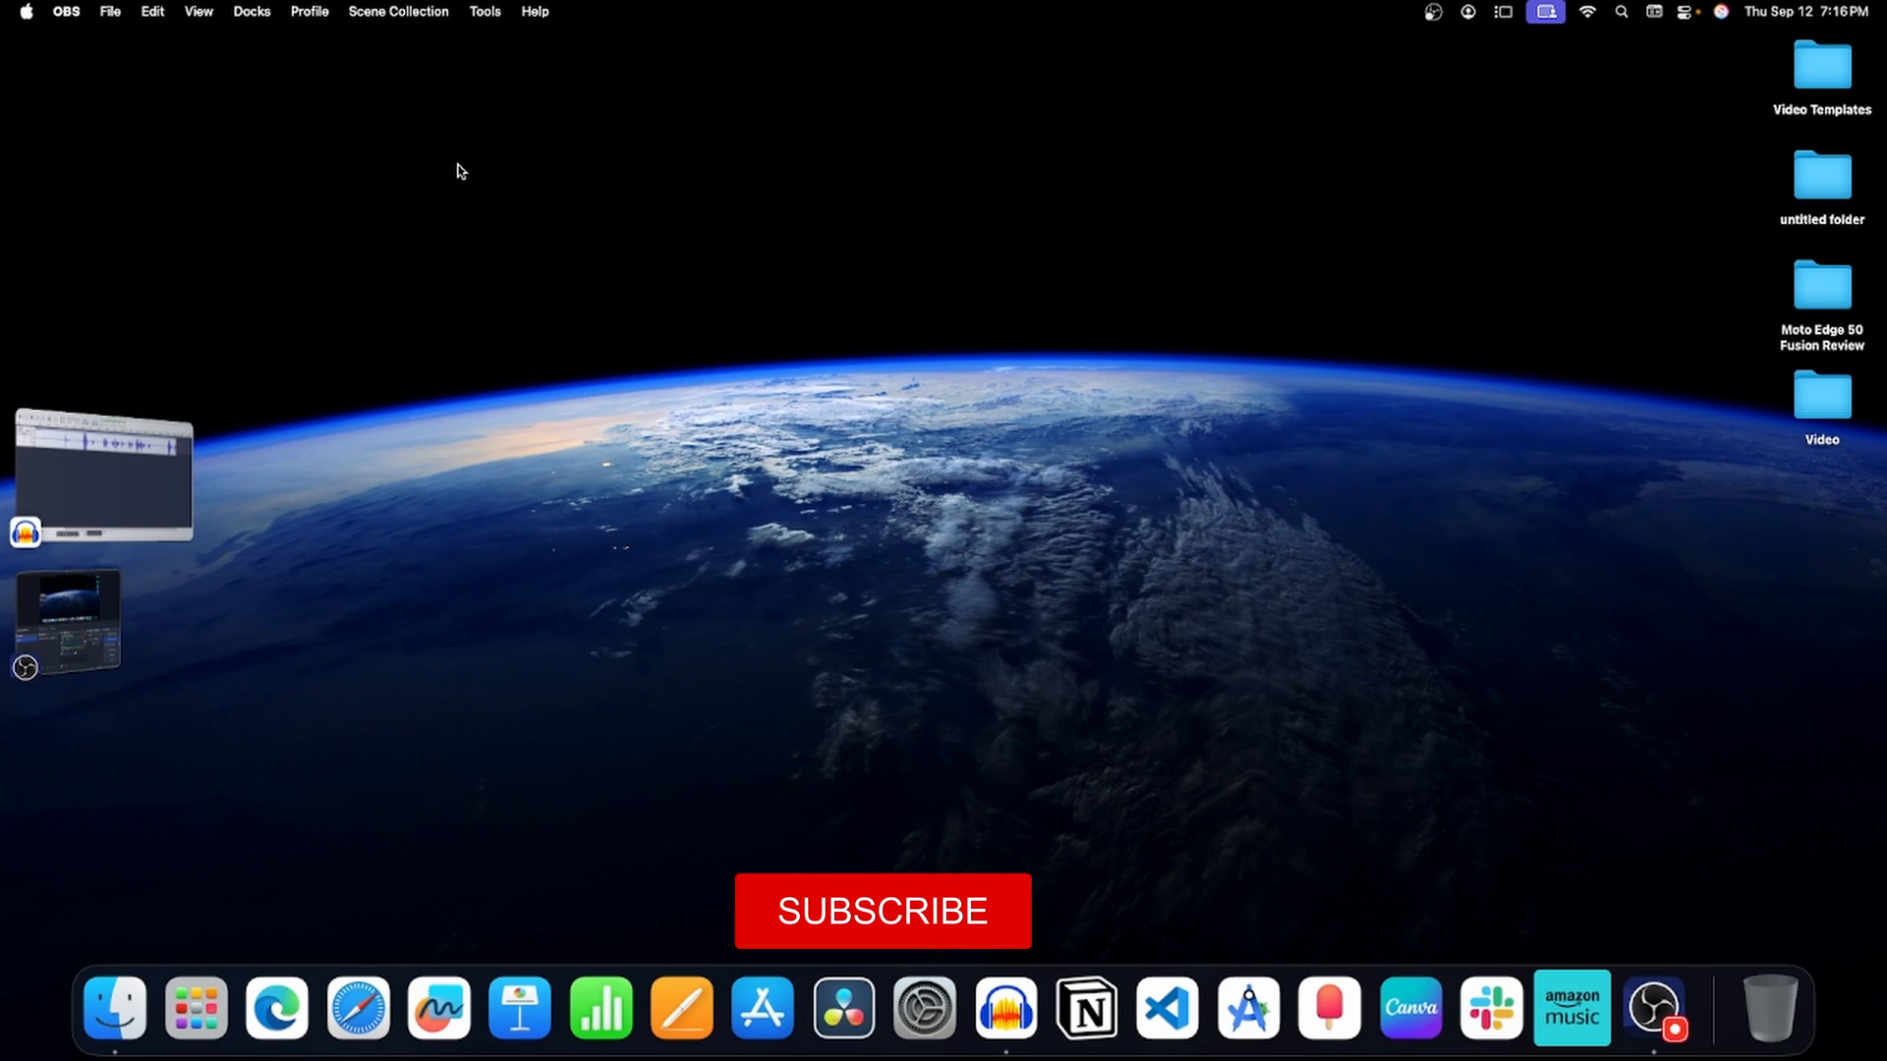
- Launch Apple Mail from Spotlight by searching 'mail'
left_click(880, 912)
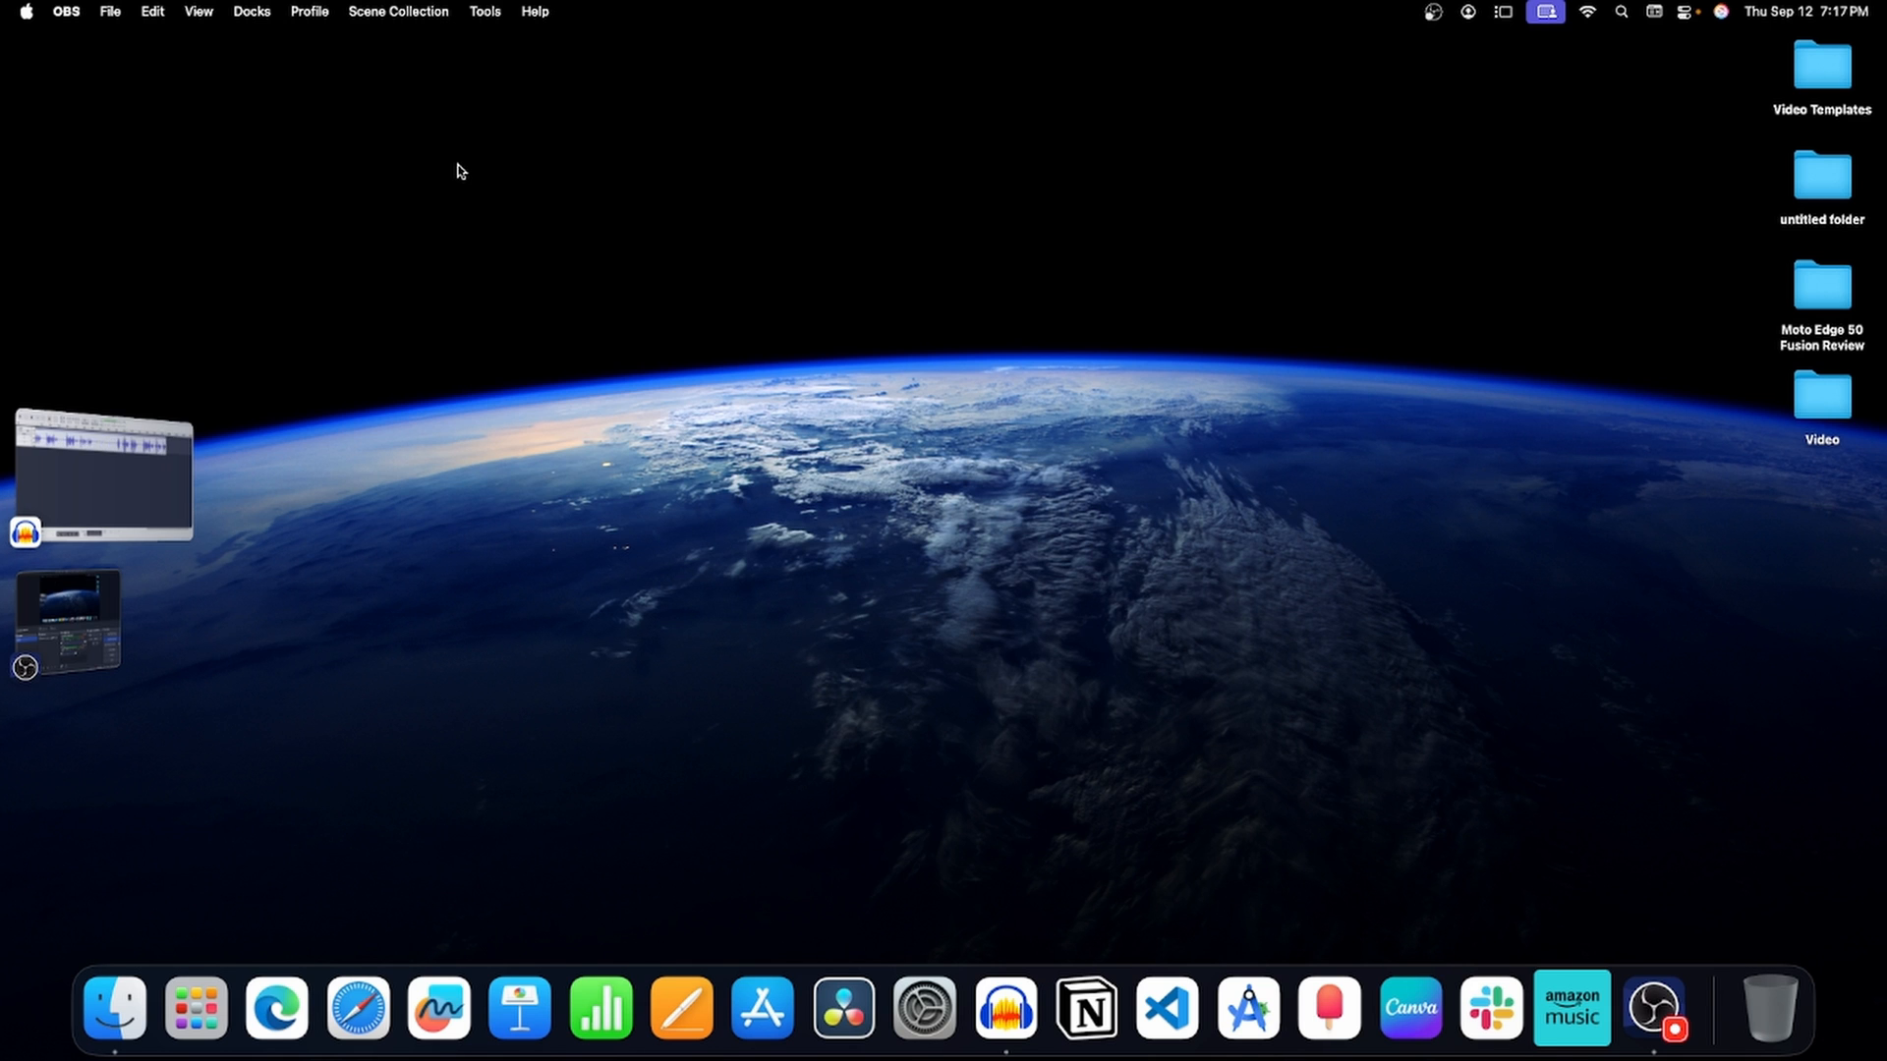
left_click(275, 1009)
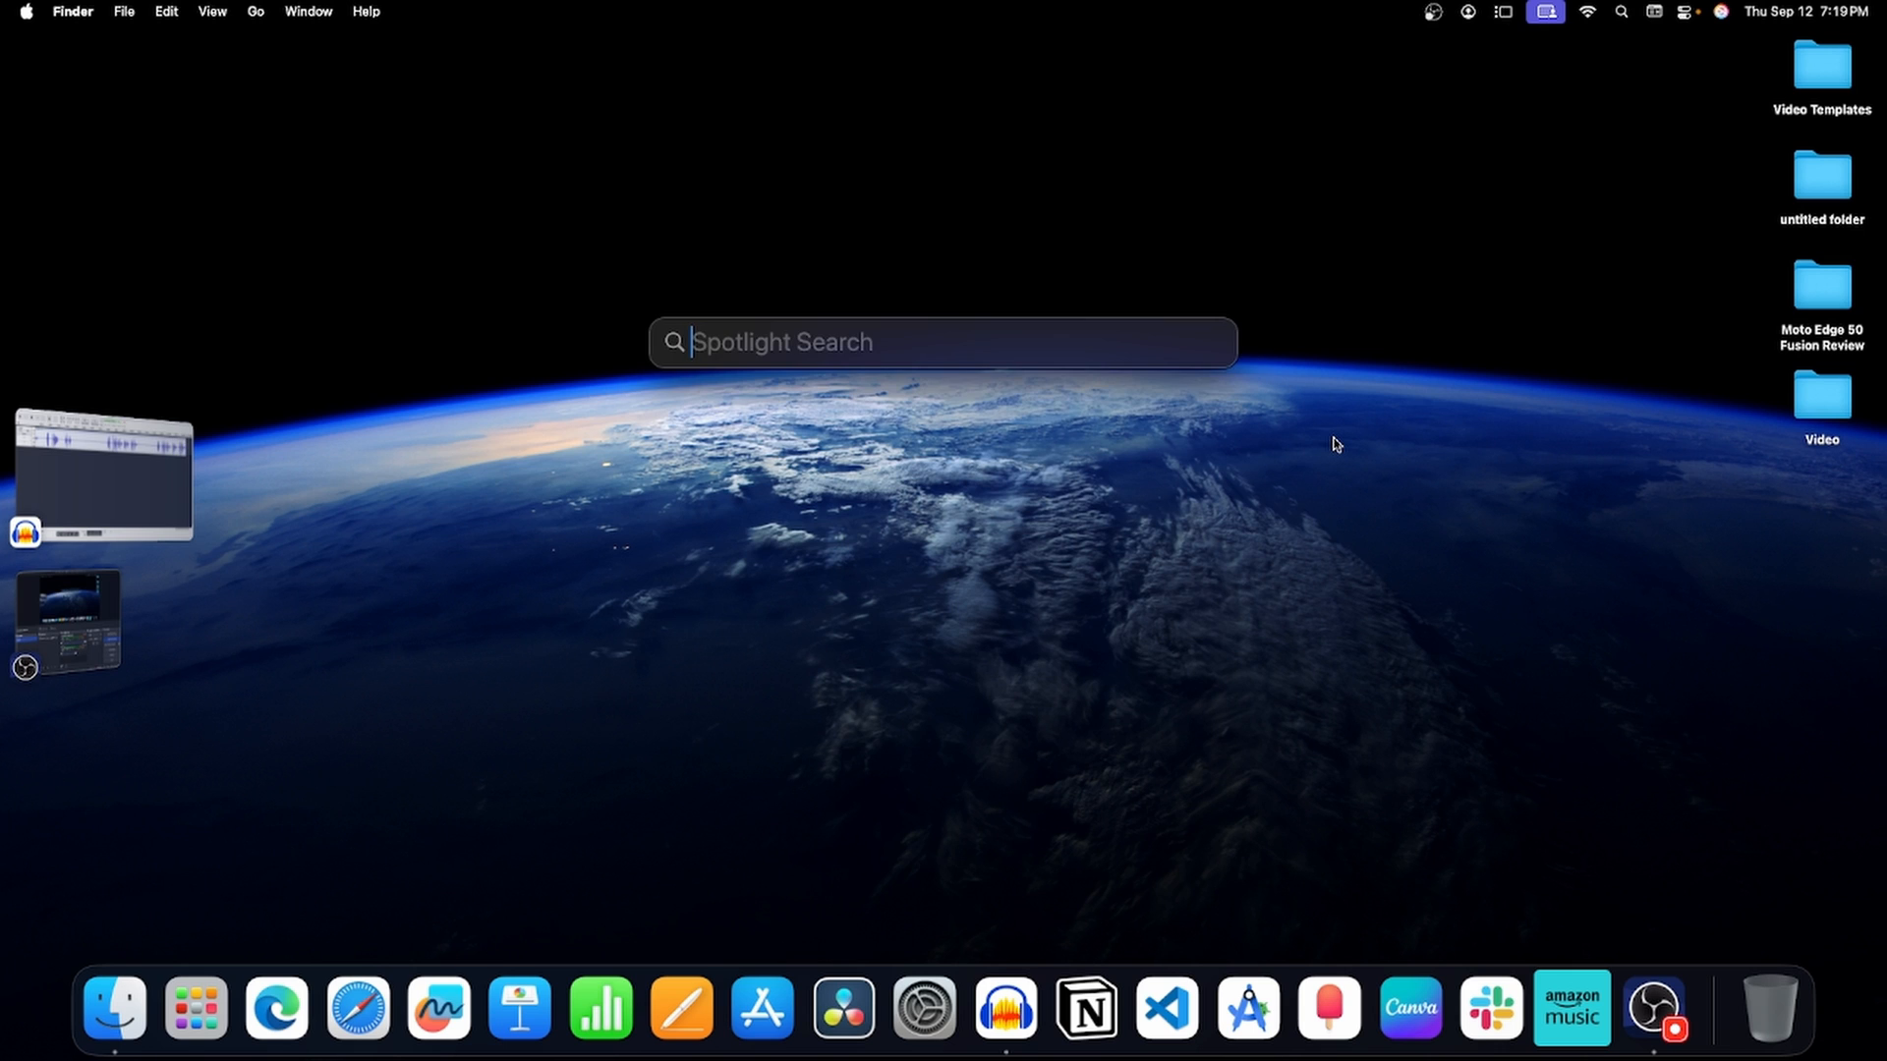
type("mail")
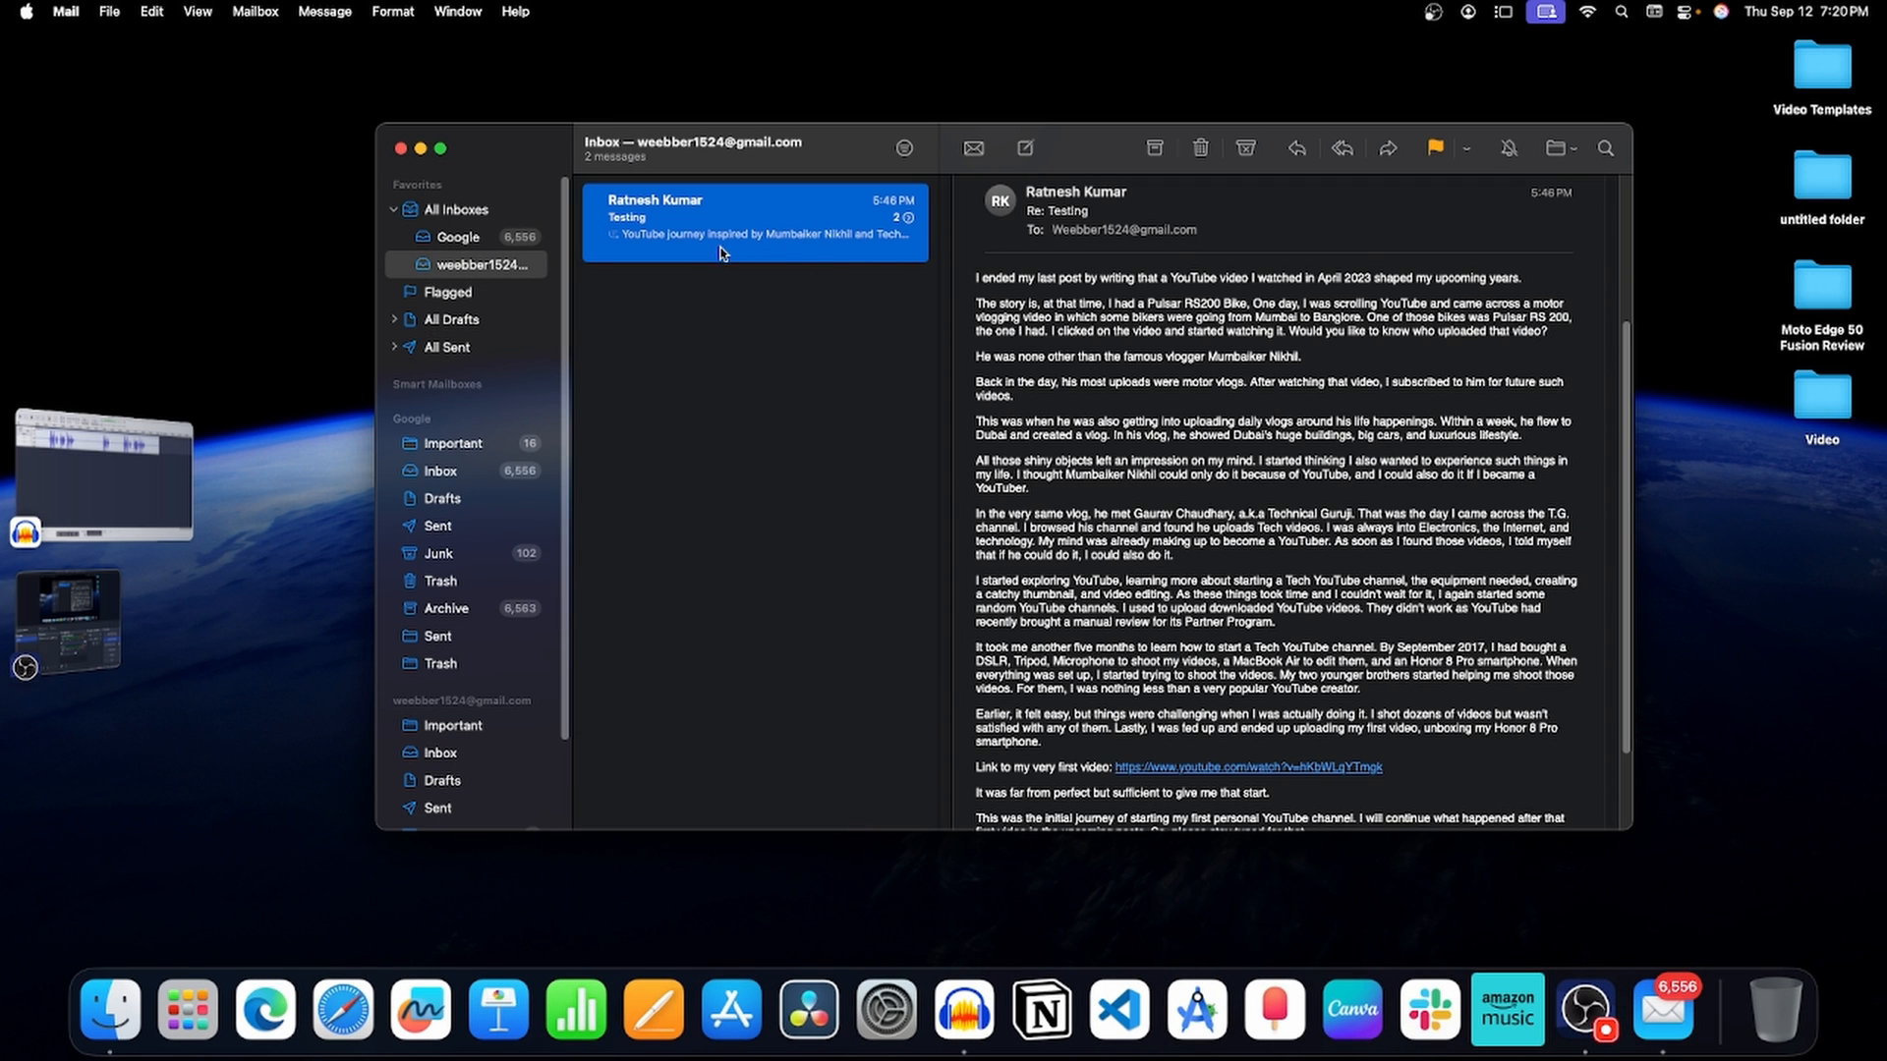
mouse_move(806, 226)
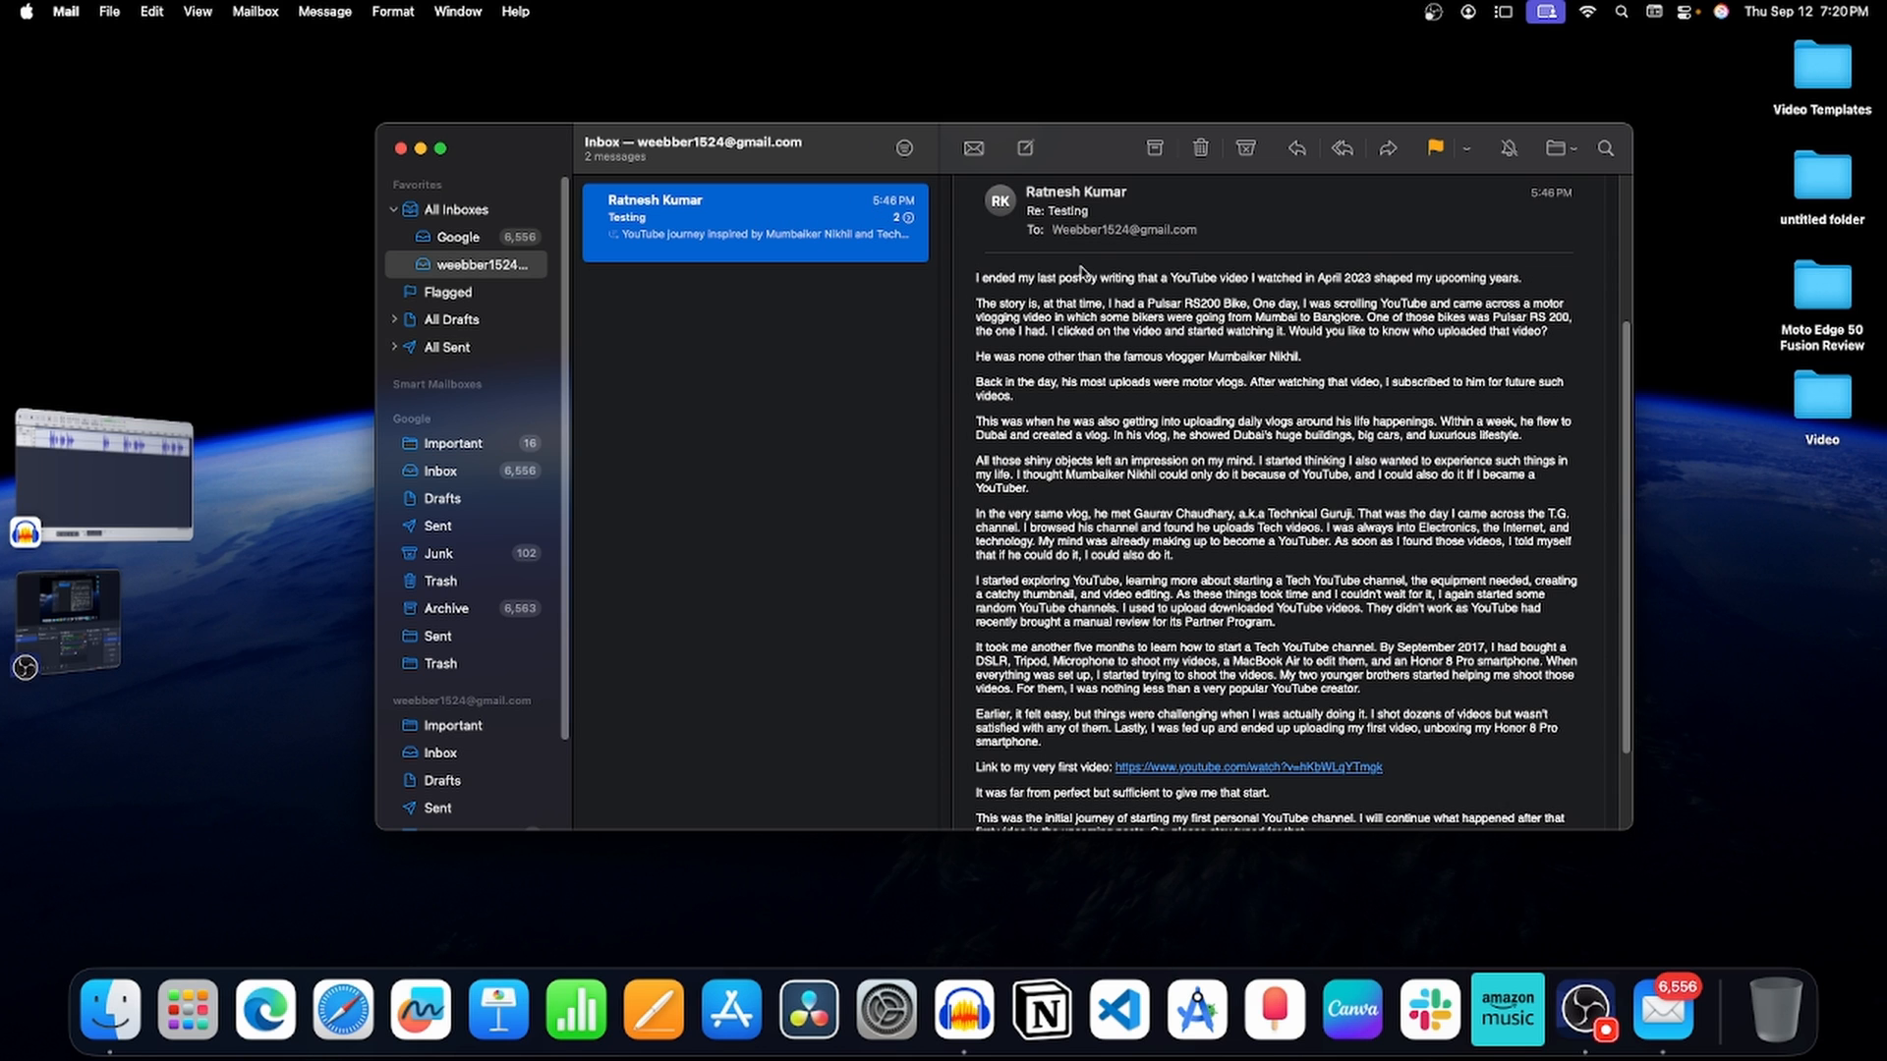
mouse_move(1306, 353)
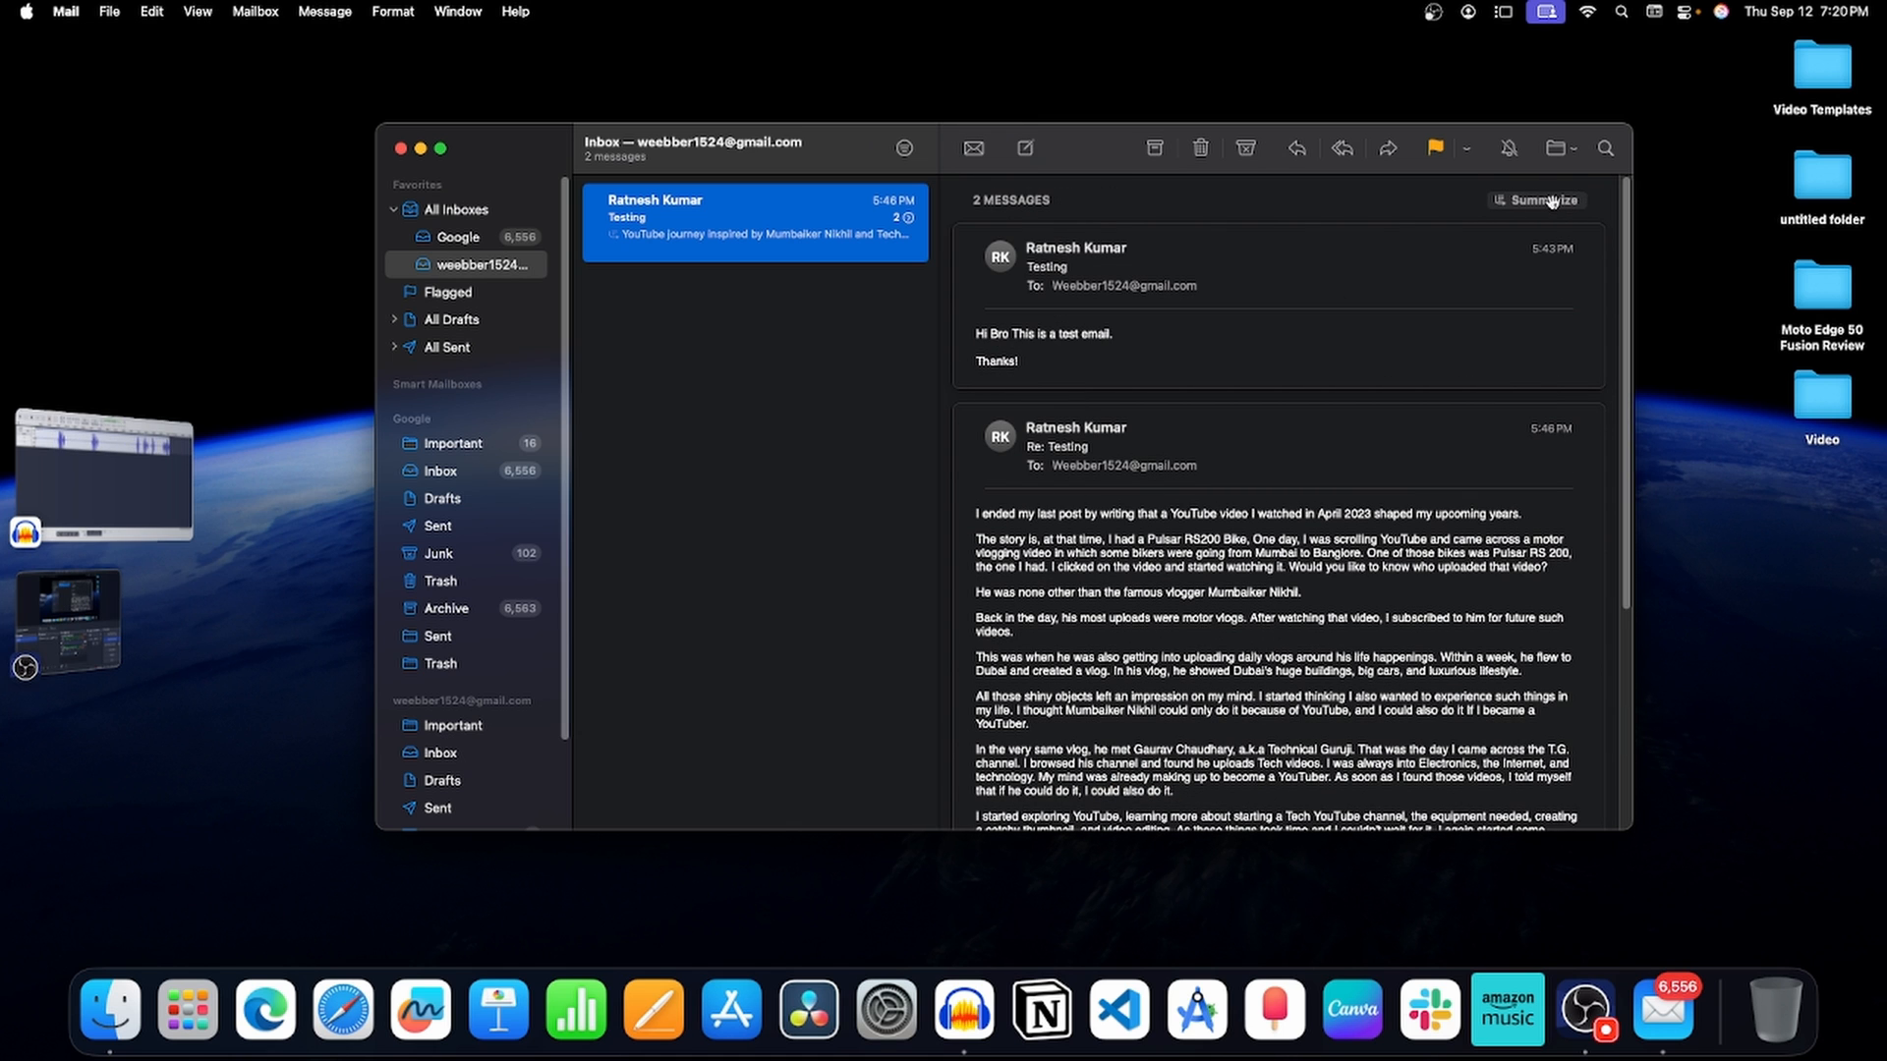
- Generate an Apple Intelligence summary of the two-message Testing conversation
left_click(1537, 199)
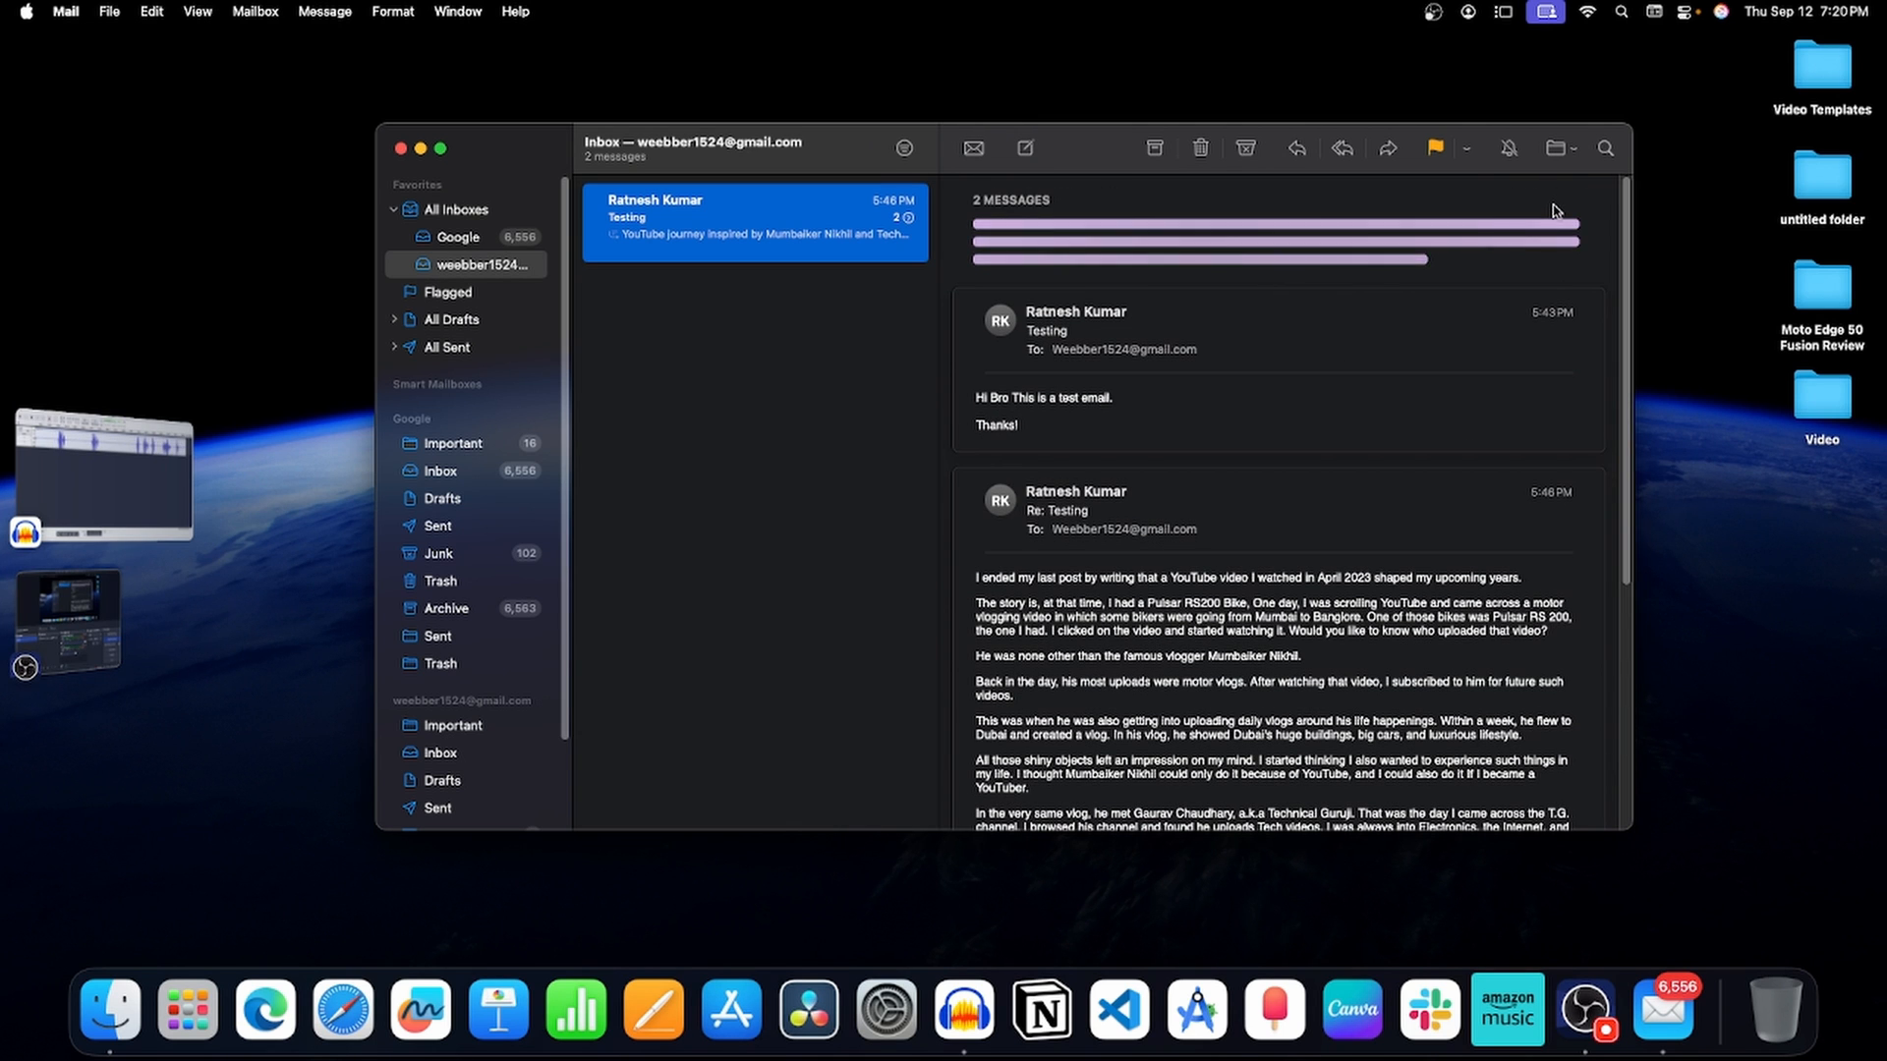
- Close the Mail window to return to the macOS desktop
left_click(1574, 200)
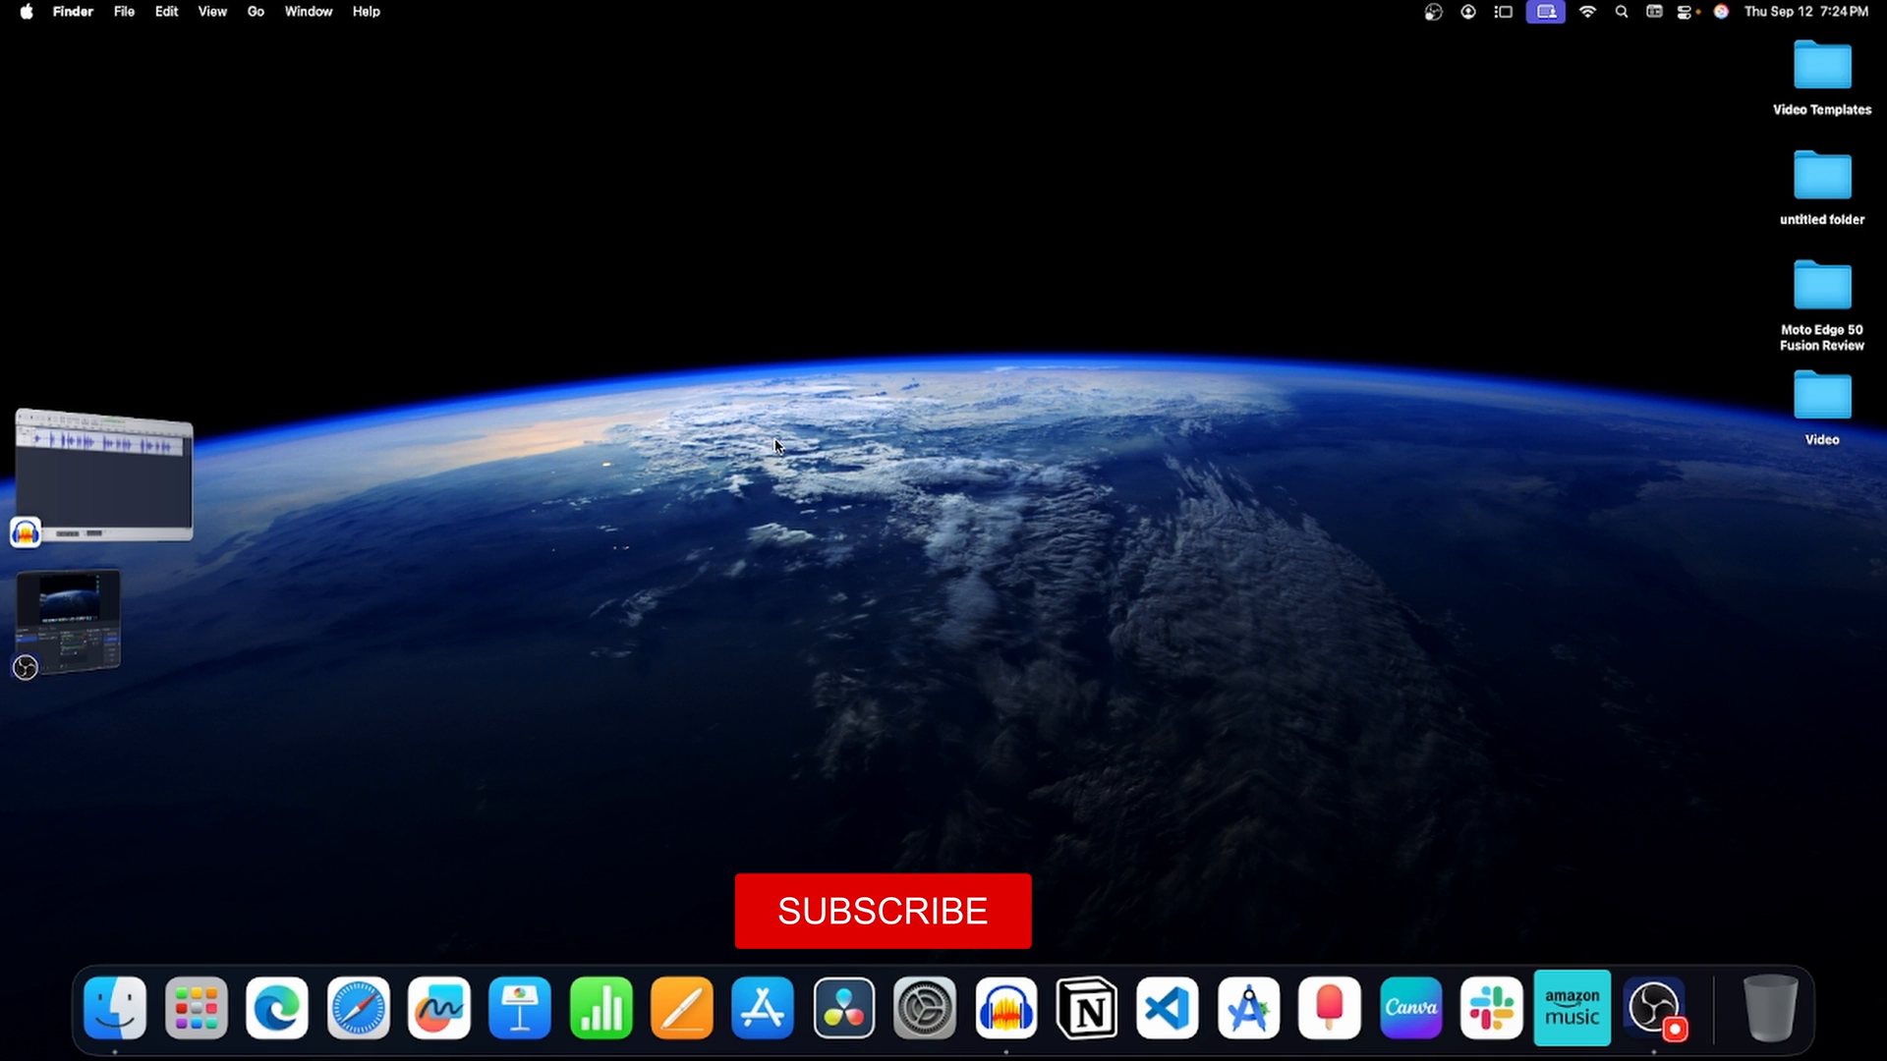
left_click(881, 911)
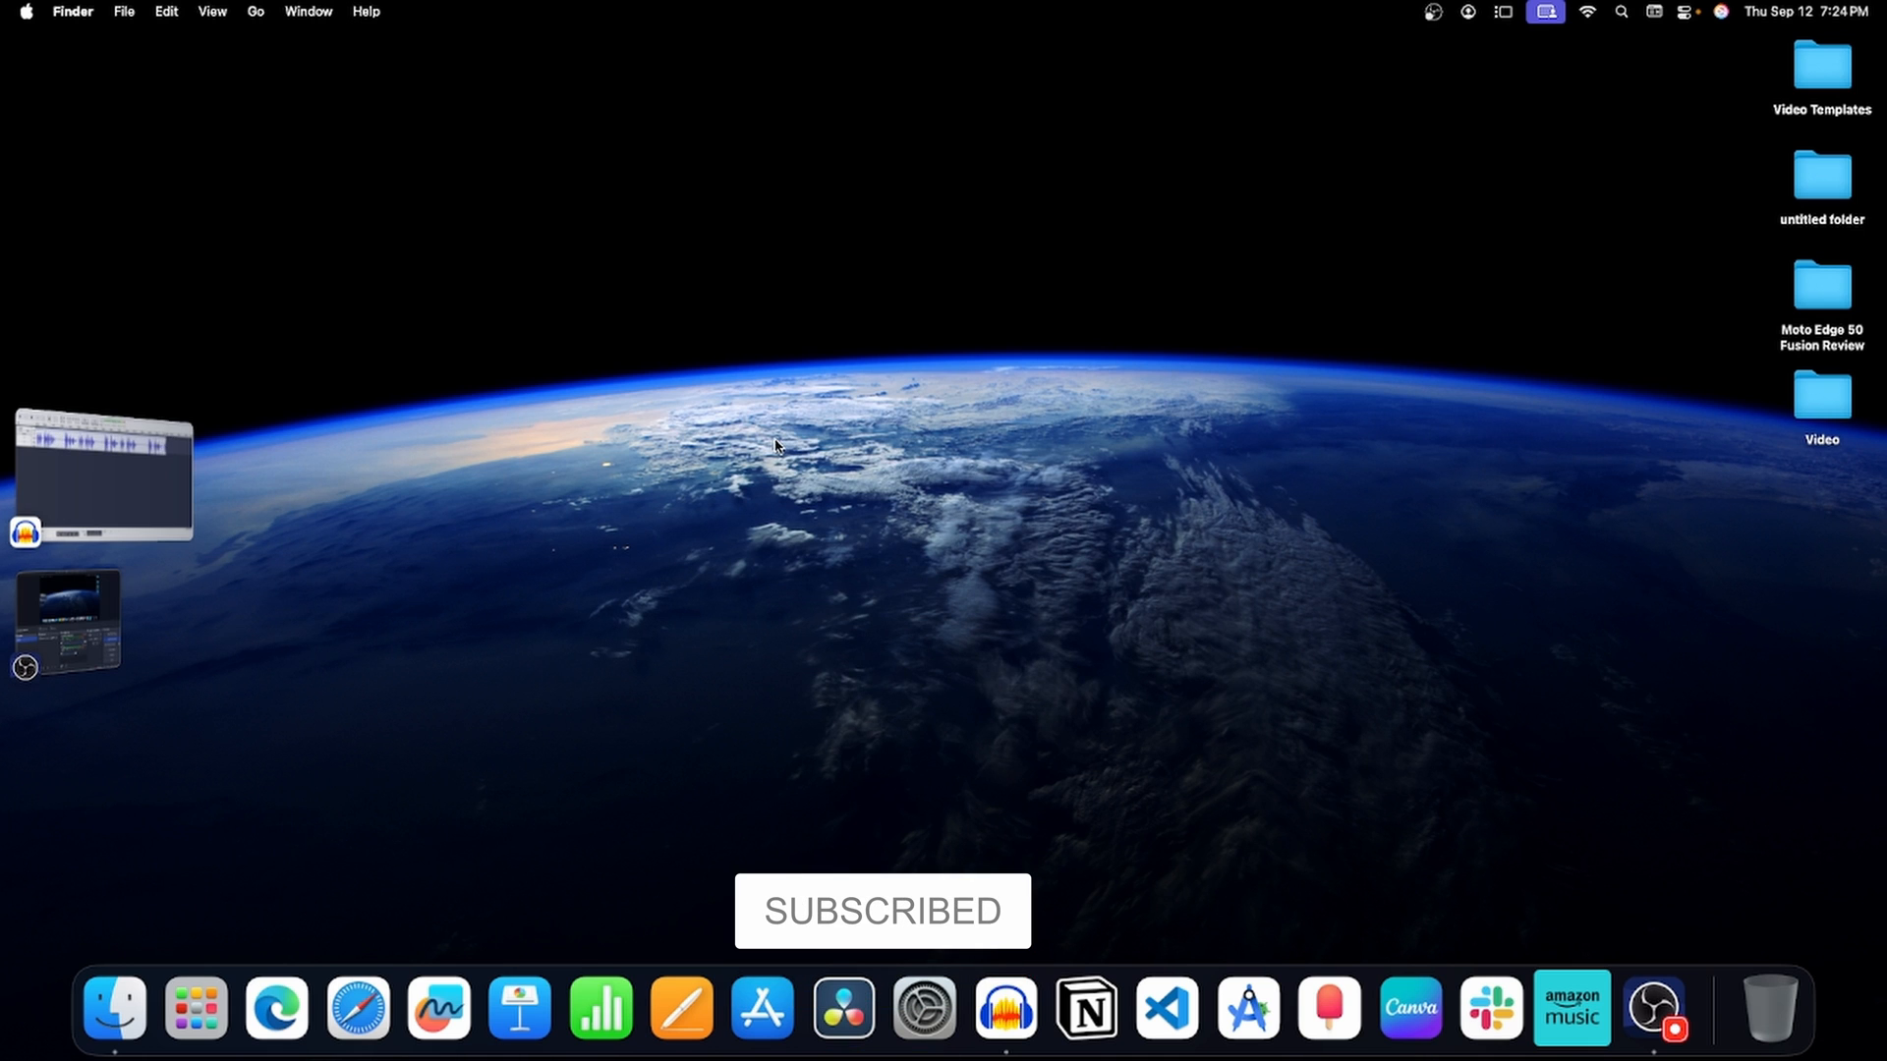